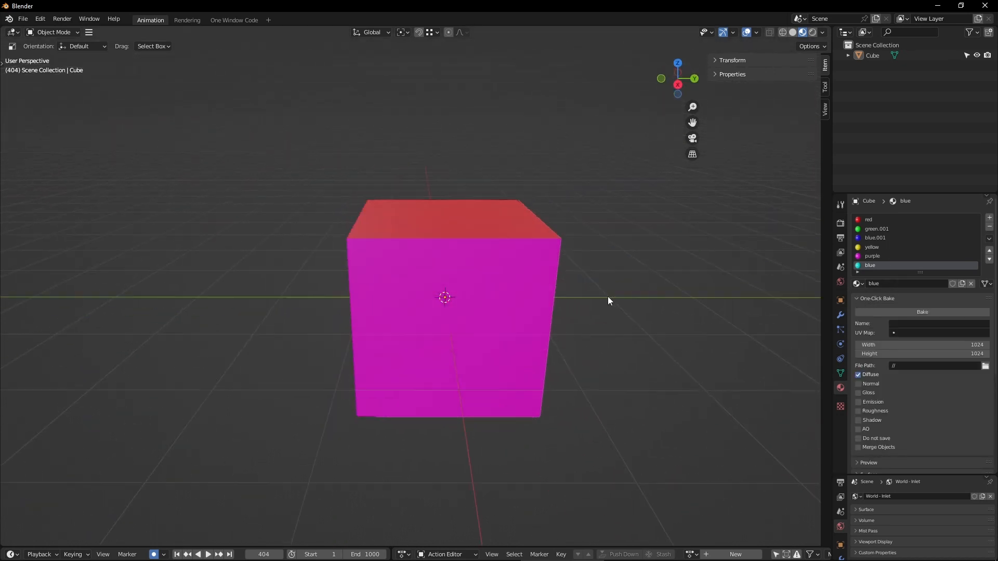
Step: Smart UV Project the cube's faces into automatically unwrapped UV islands
drag(608, 301, 571, 322)
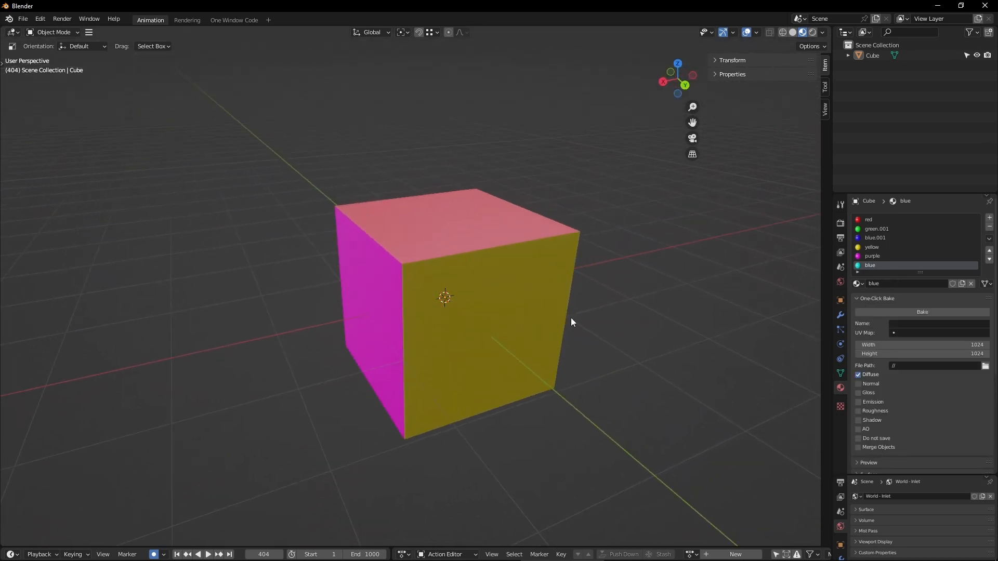
click(839, 373)
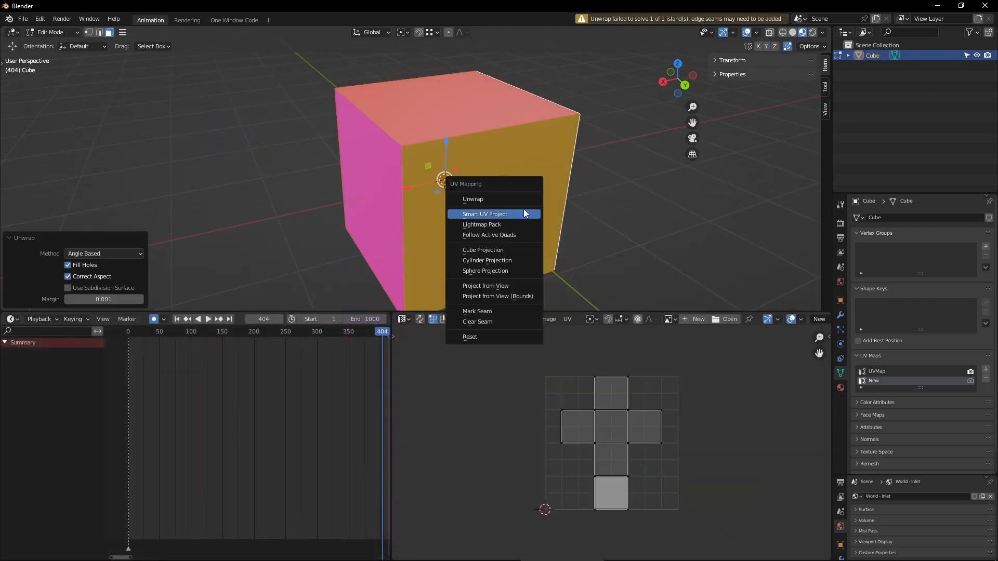
click(485, 215)
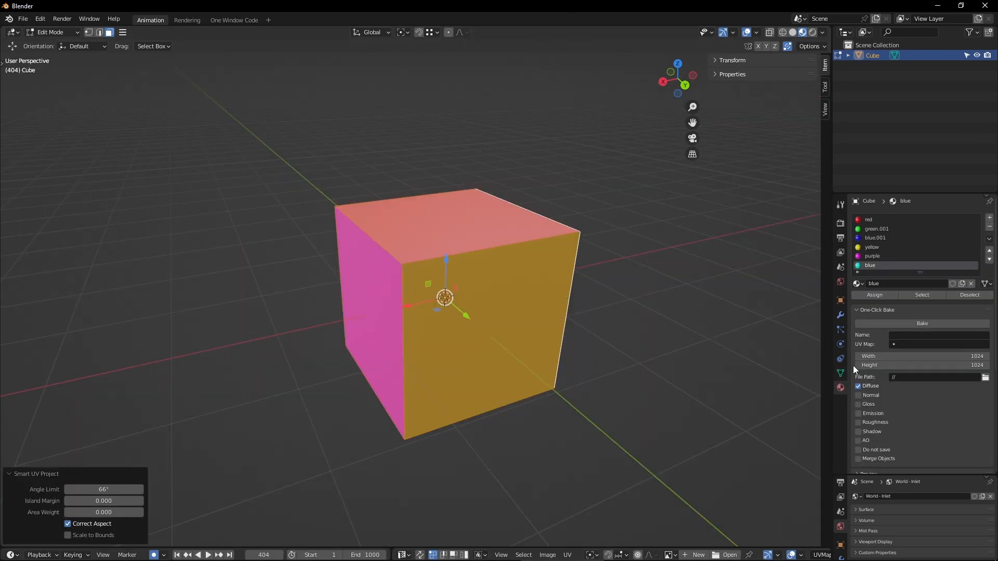
Step: Choose UVMap as the One-Click Bake target UV map
click(942, 344)
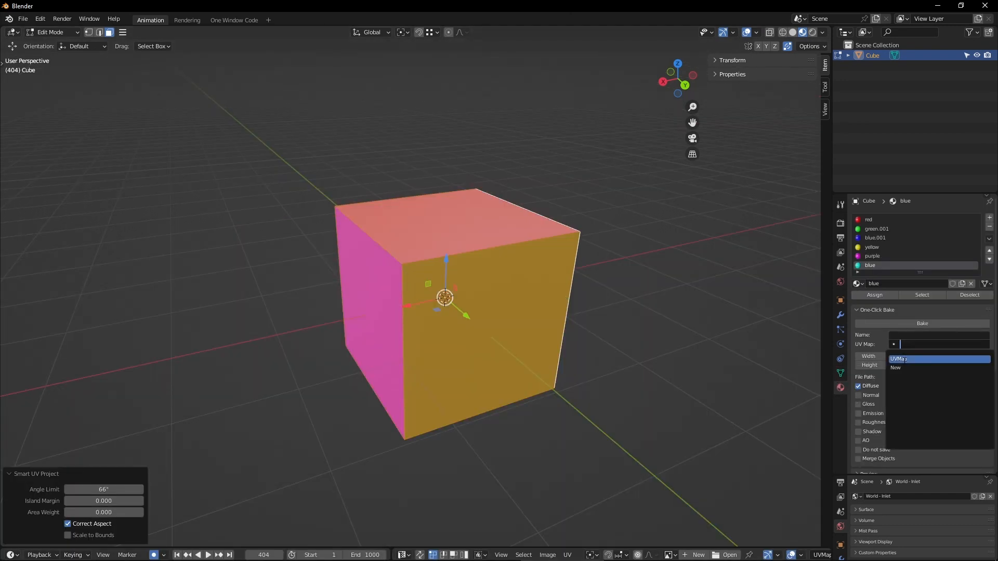
click(898, 358)
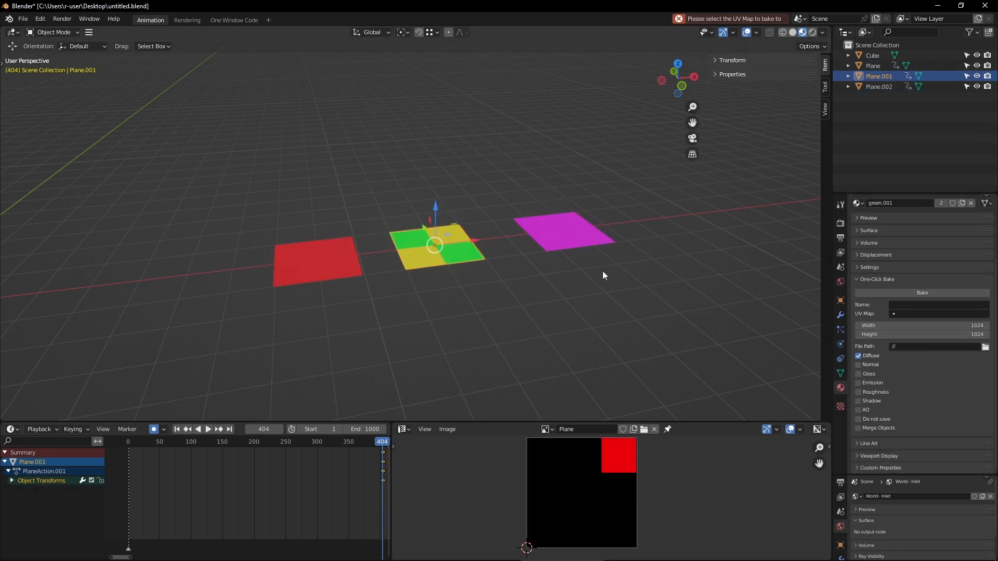
Step: Assign a bake UV map to Plane.001 and to the purple Plane.002
click(938, 313)
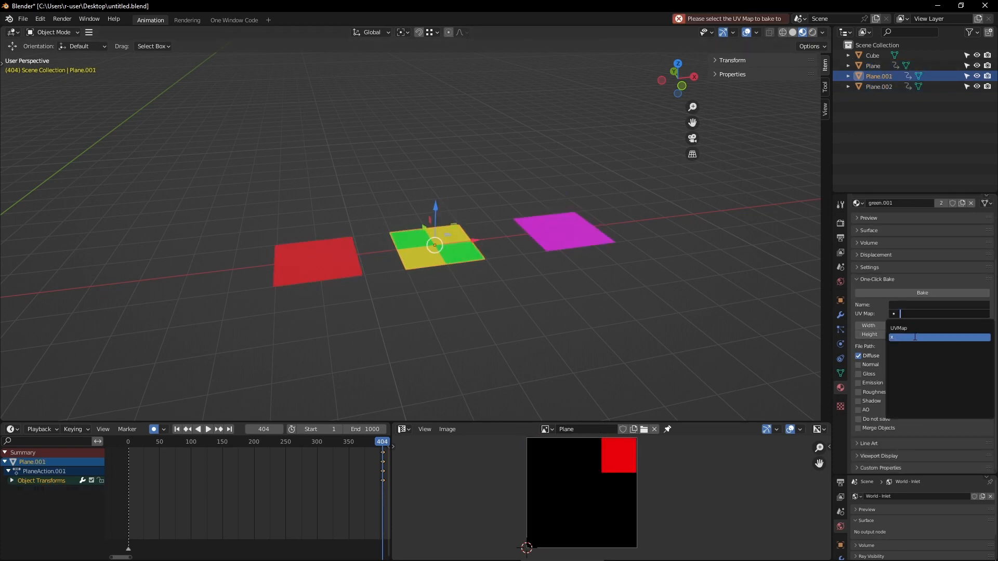
click(879, 86)
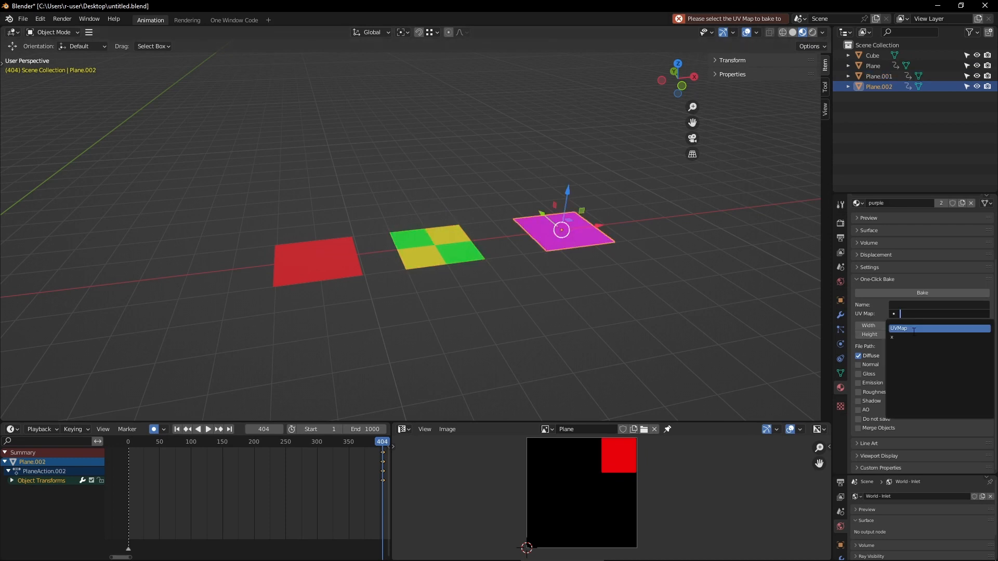
click(902, 337)
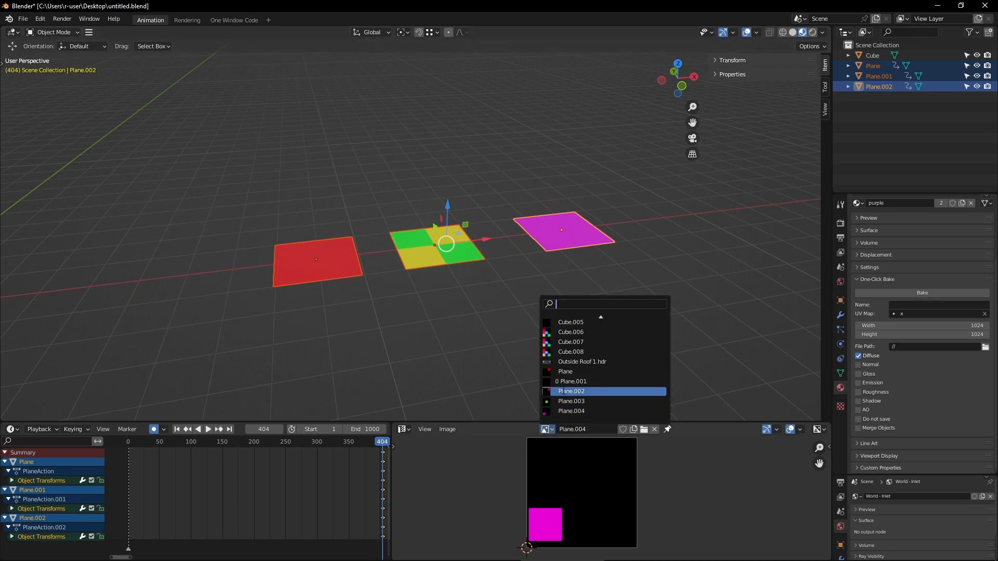
Step: Switch the Image Editor to another plane's baked image
click(570, 401)
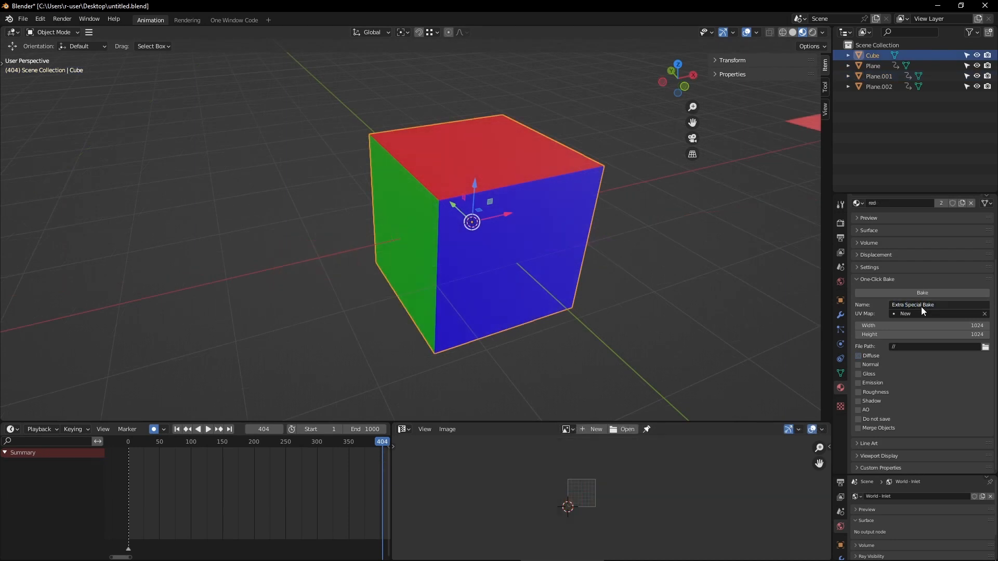
Step: Enable Diffuse and bake the cube's colours into Extra Special Bake.003, then reselect the planes
click(859, 356)
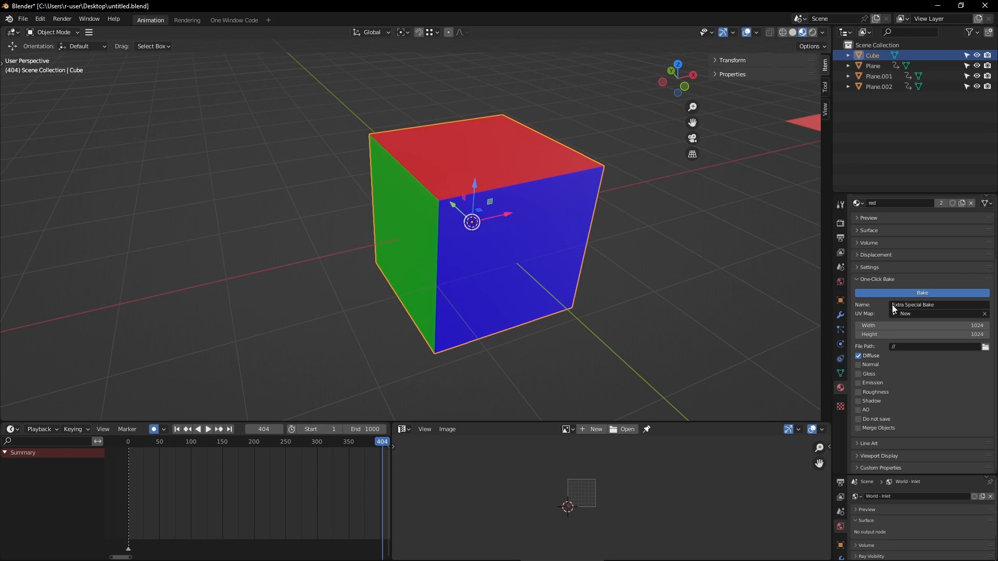
click(921, 293)
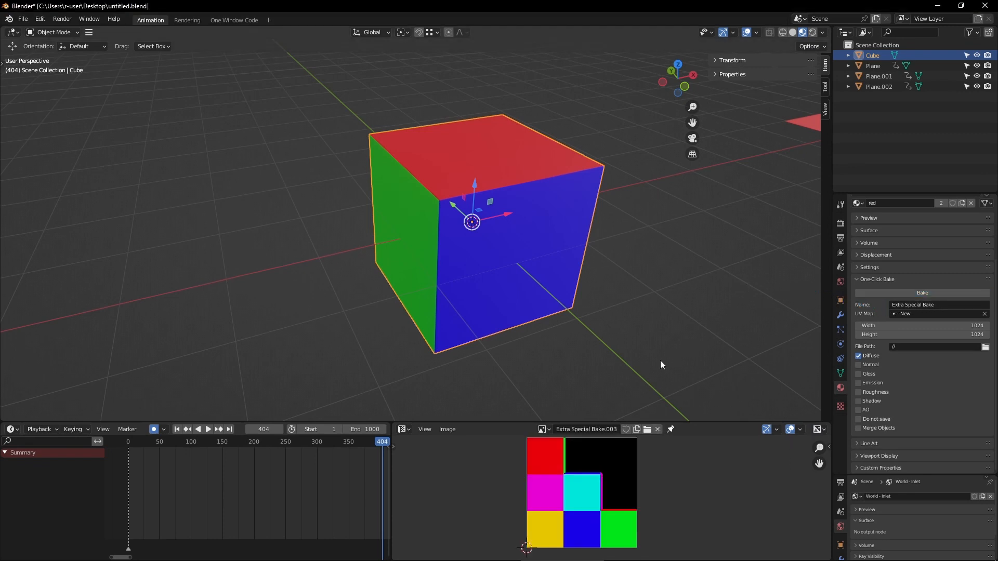
double_click(585, 429)
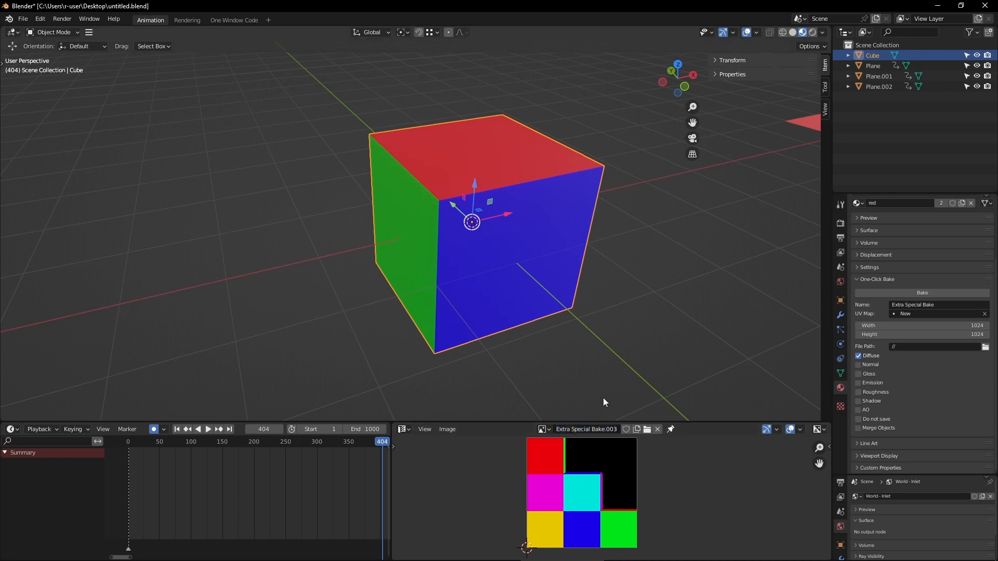
click(857, 365)
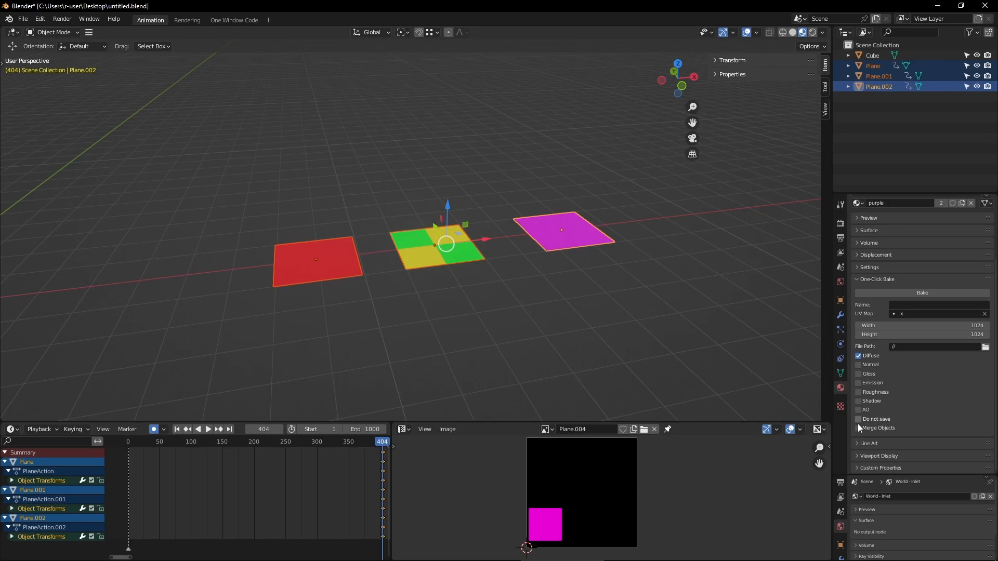
mouse_move(812, 396)
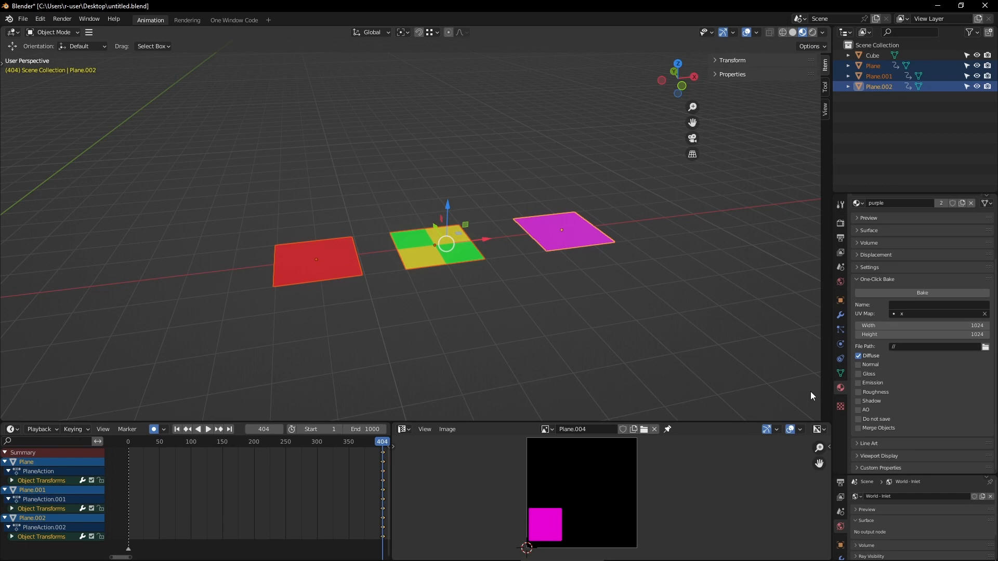
Step: Enable Merge Objects so the three planes bake into one image
click(936, 304)
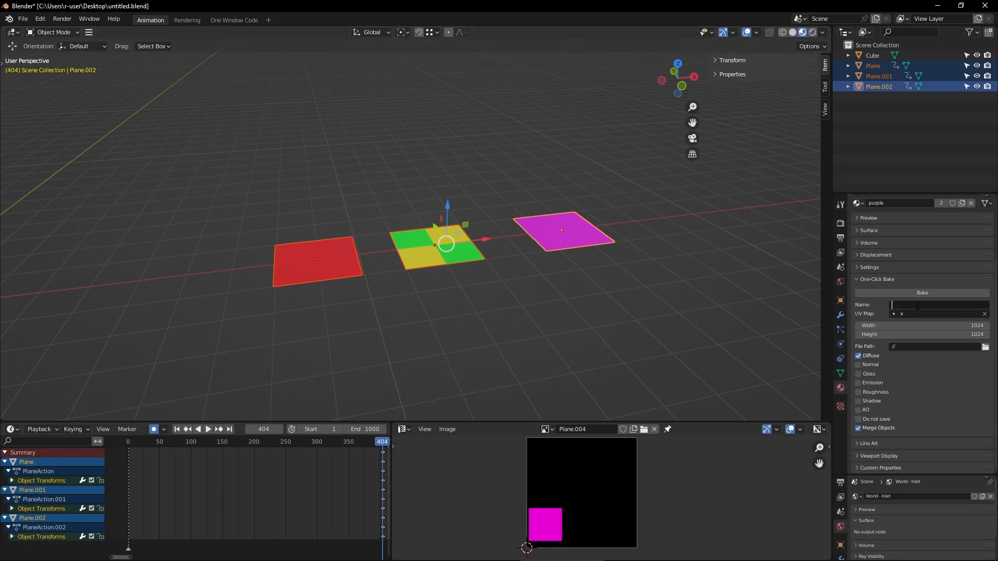